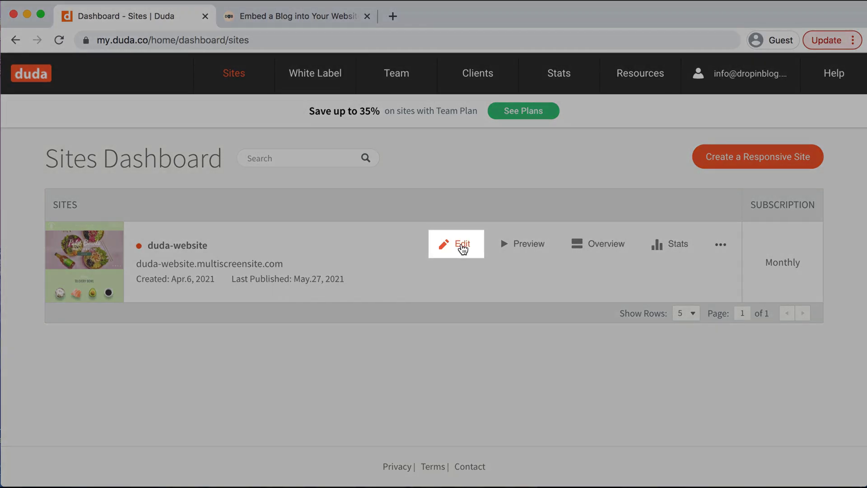
Launch the duda-website site from the Sites Dashboard into the site editor
left_click(455, 244)
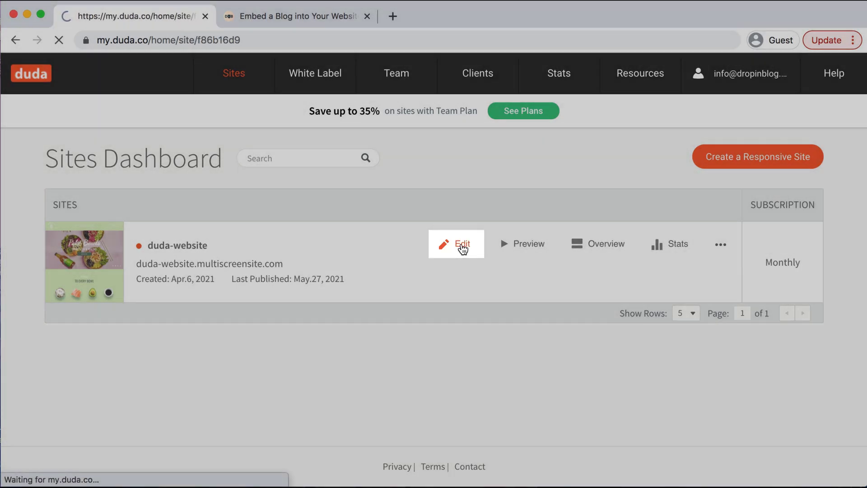
left_click(455, 243)
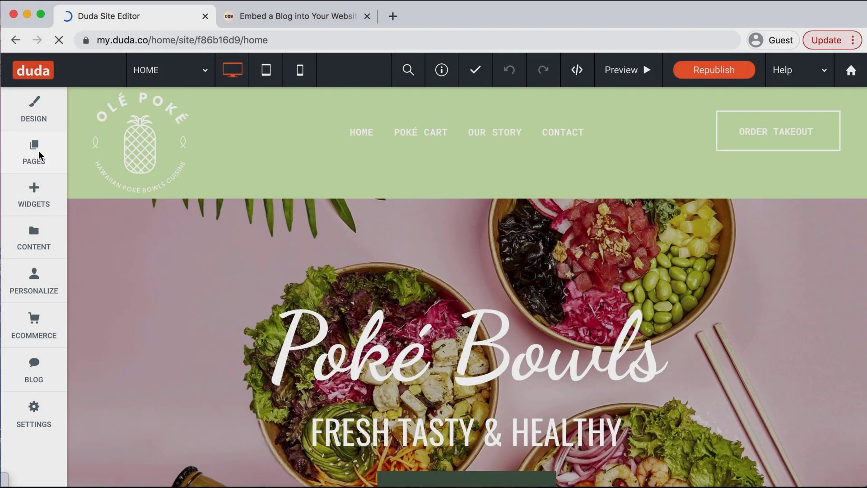
Create a new blank page named BLOG so it appears in the site navigation
left_click(33, 152)
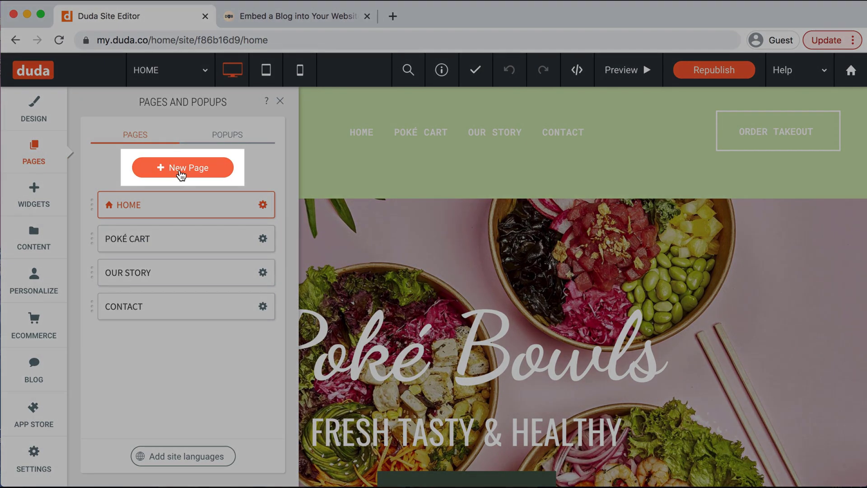
left_click(183, 168)
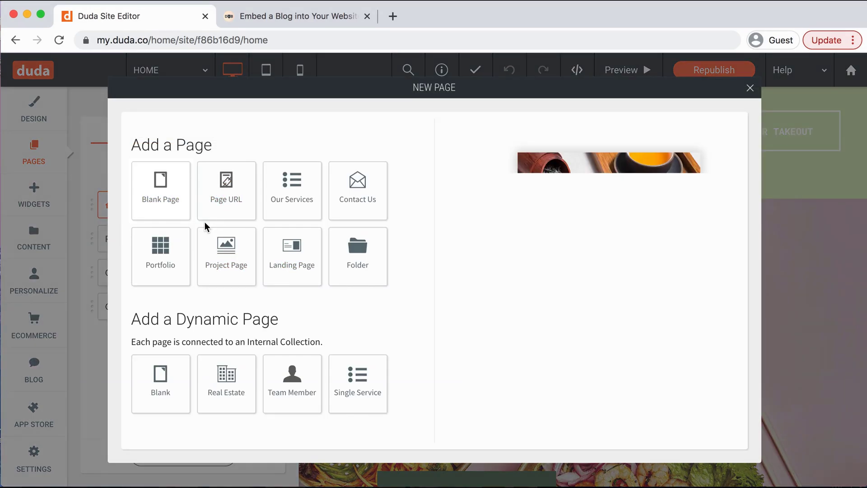
left_click(161, 191)
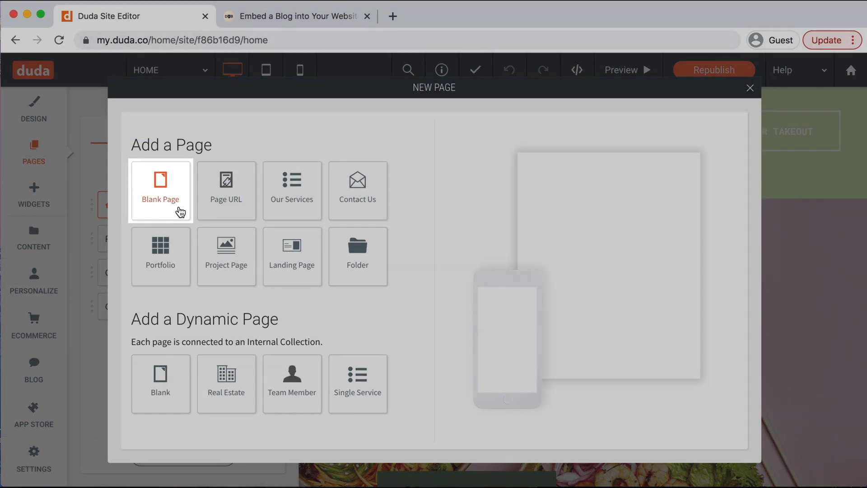
left_click(161, 191)
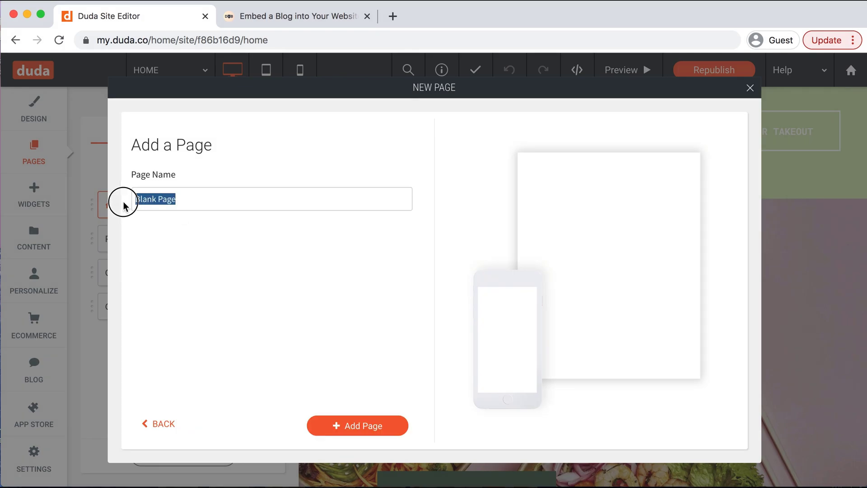
type("BLOG")
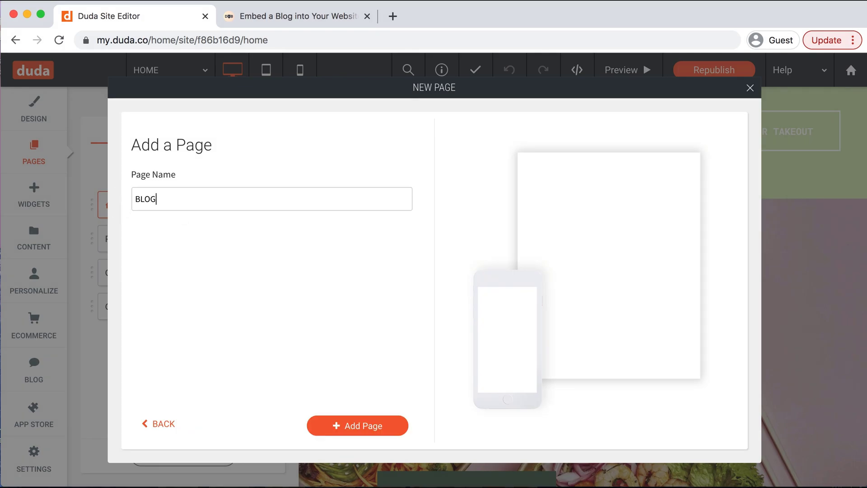
mouse_move(358, 426)
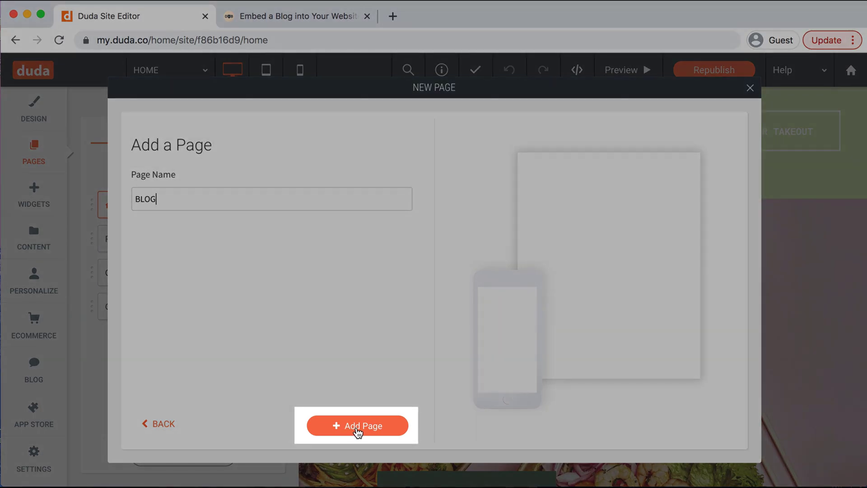
left_click(357, 426)
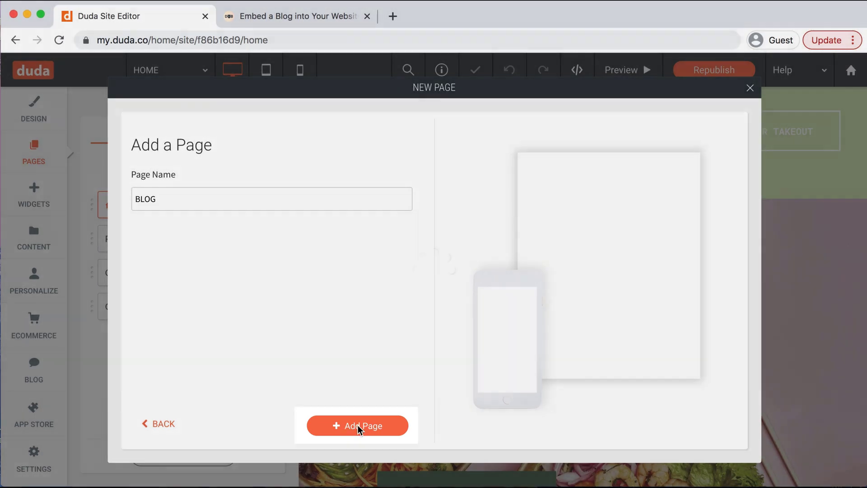
left_click(356, 426)
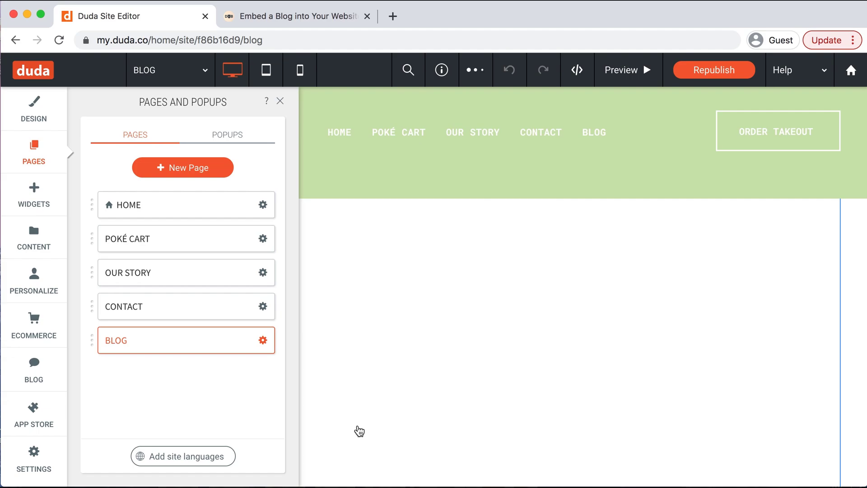
mouse_move(319, 376)
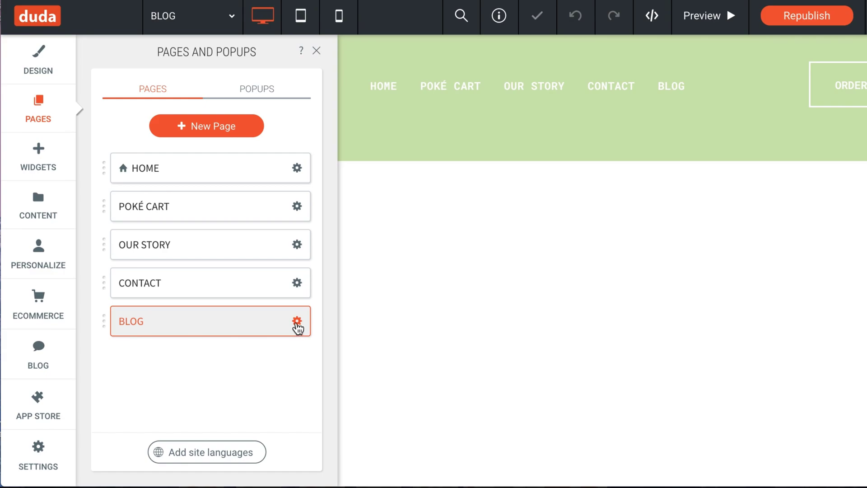
Review the BLOG page's URL and Header HTML settings, keep /blog, and save
left_click(297, 322)
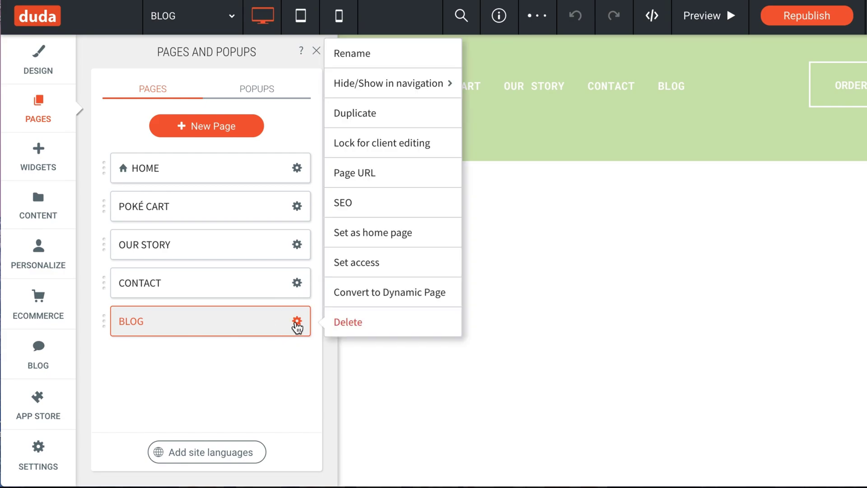
mouse_move(393, 173)
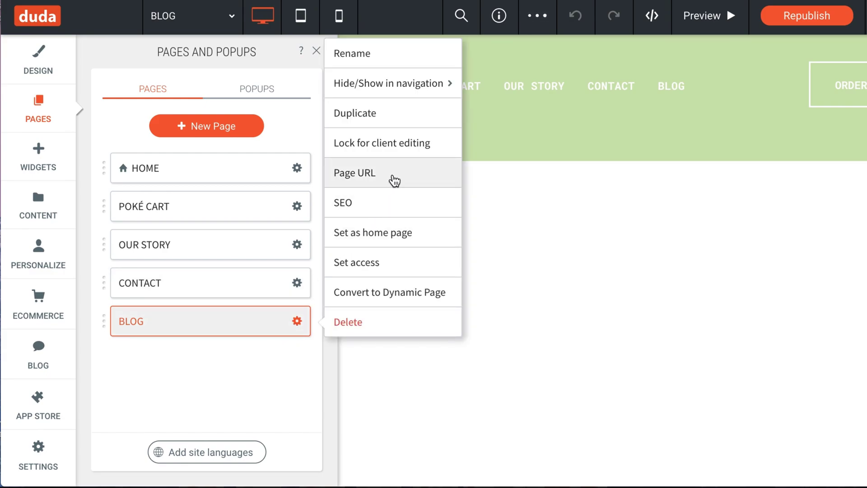
left_click(354, 173)
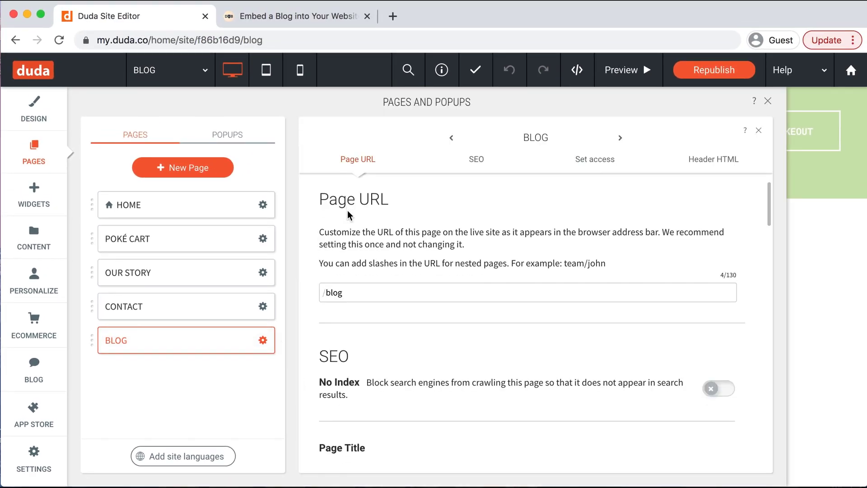
scroll("down", 3)
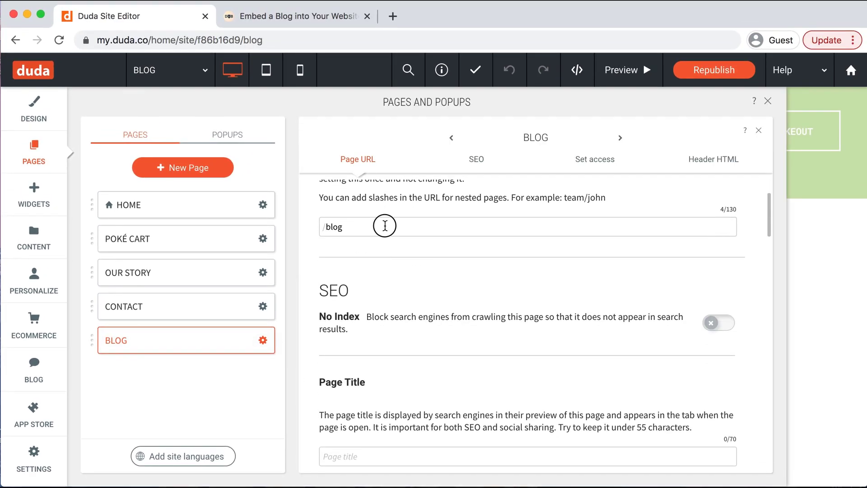
scroll("up", 3)
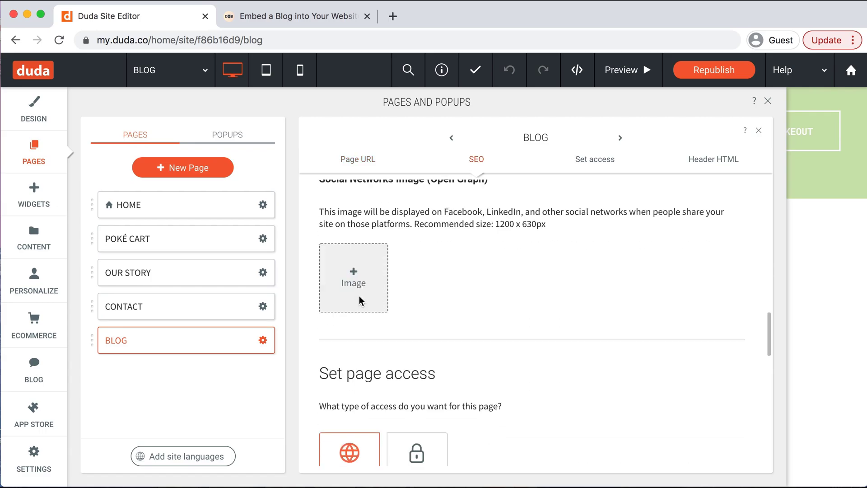
left_click(714, 159)
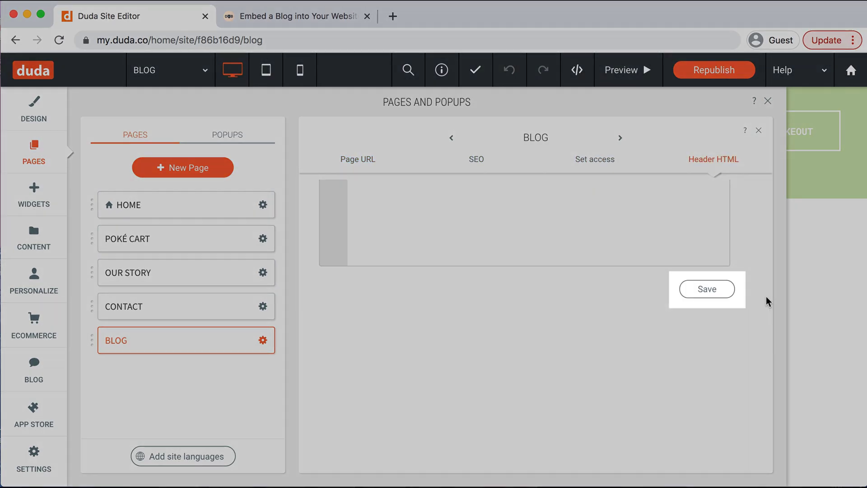
left_click(706, 289)
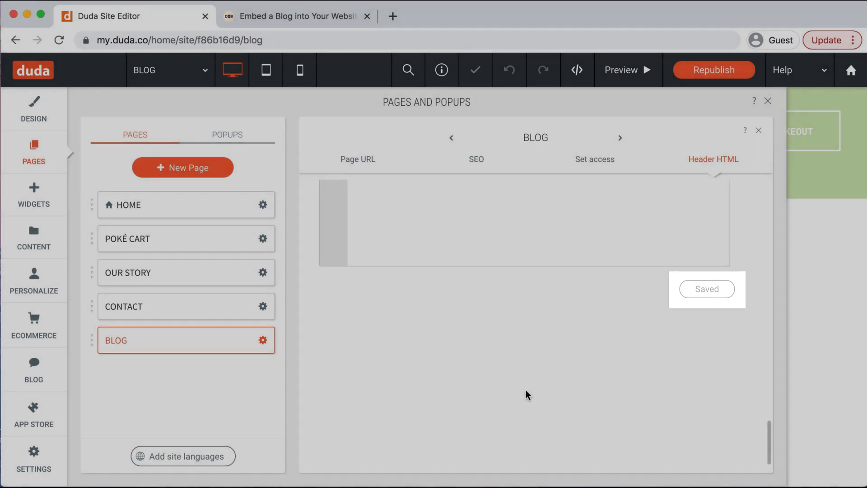
mouse_move(714, 339)
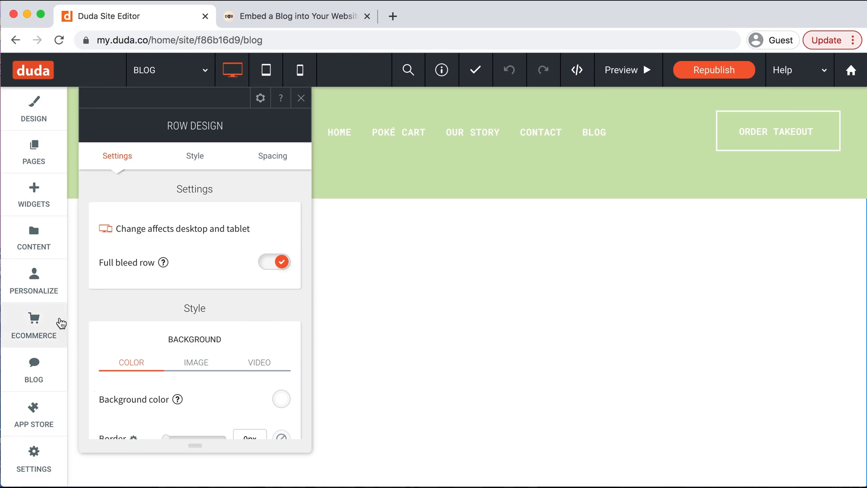
mouse_move(379, 354)
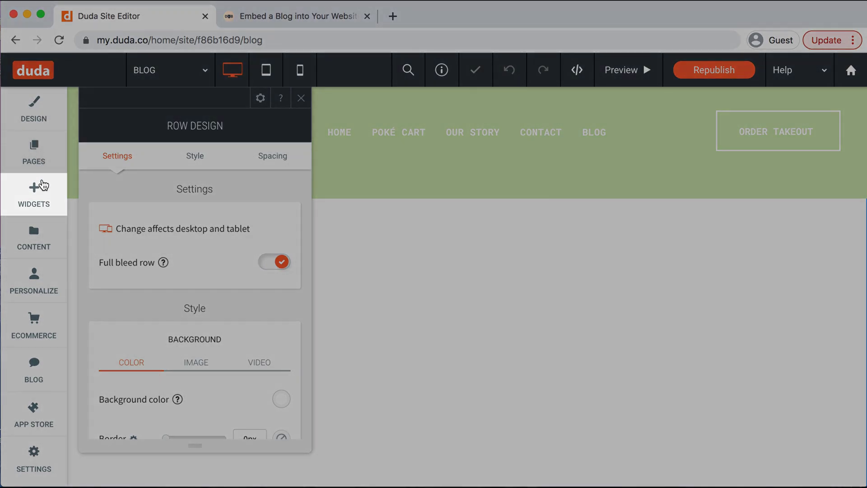
Place an empty HTML widget at the top of the BLOG page, then go to DropInBlog's code page
left_click(33, 194)
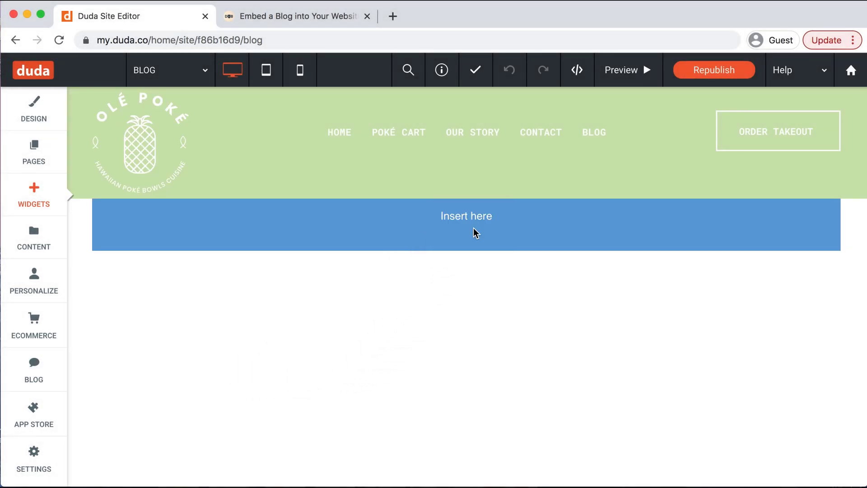
left_click(467, 225)
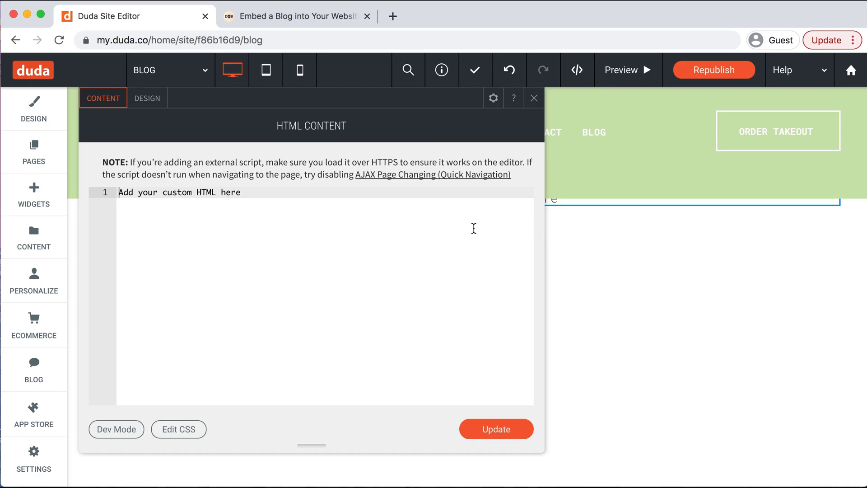
mouse_move(311, 91)
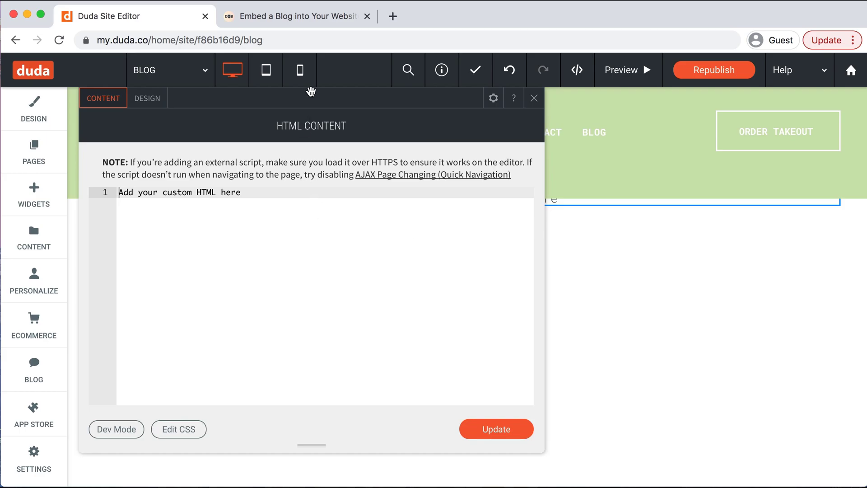
left_click(296, 15)
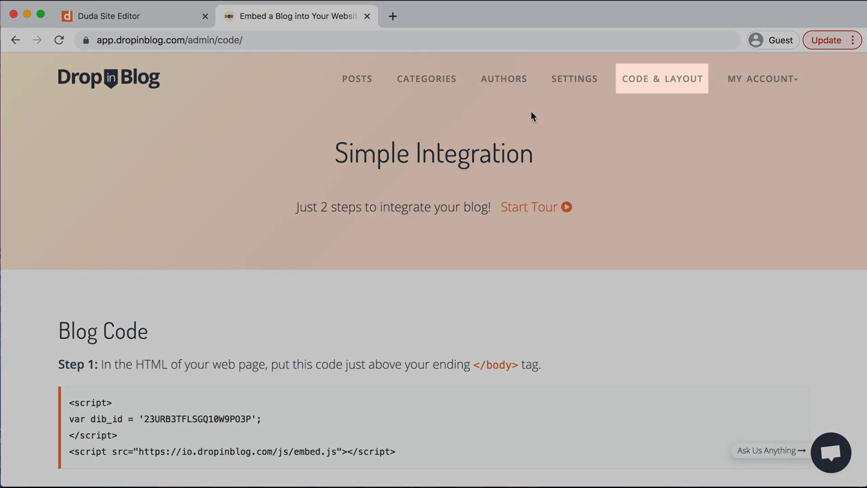
Locate the Step 1 embed script under Blog Code and return to the HTML widget editor
scroll("down", 3)
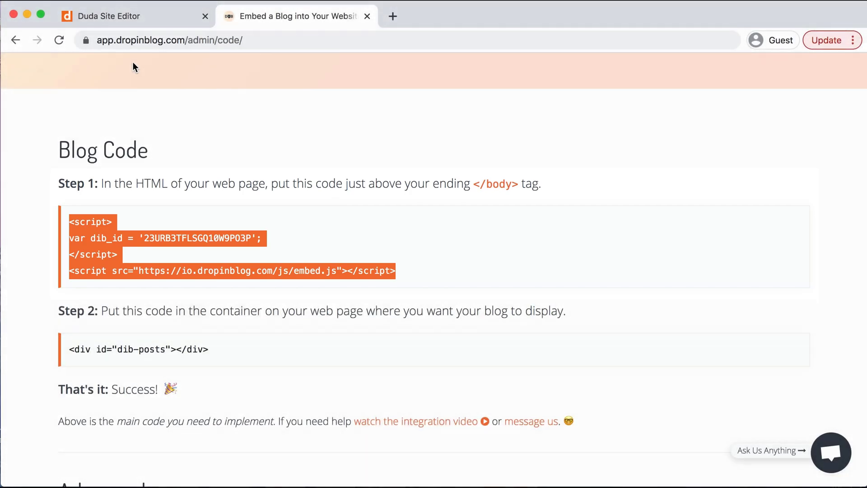
left_click(133, 16)
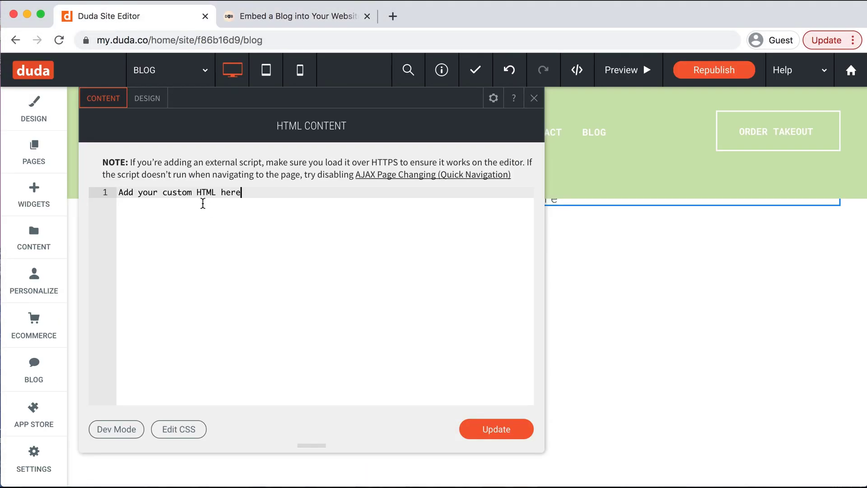
Paste the DropInBlog Step 1 script and Step 2 posts div into the HTML widget and apply it
type("<script>")
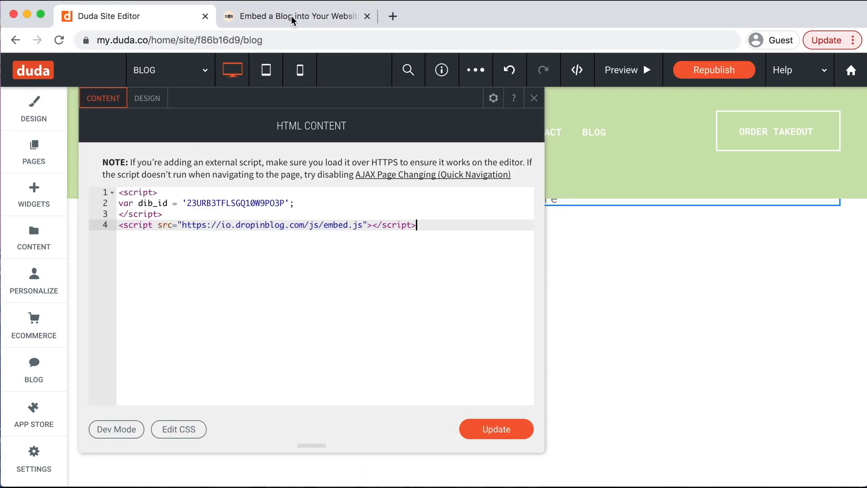
left_click(299, 17)
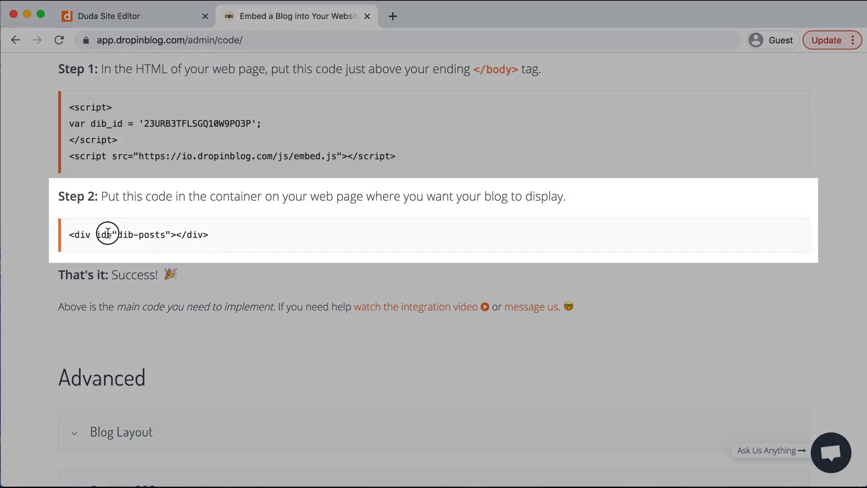
left_click(133, 16)
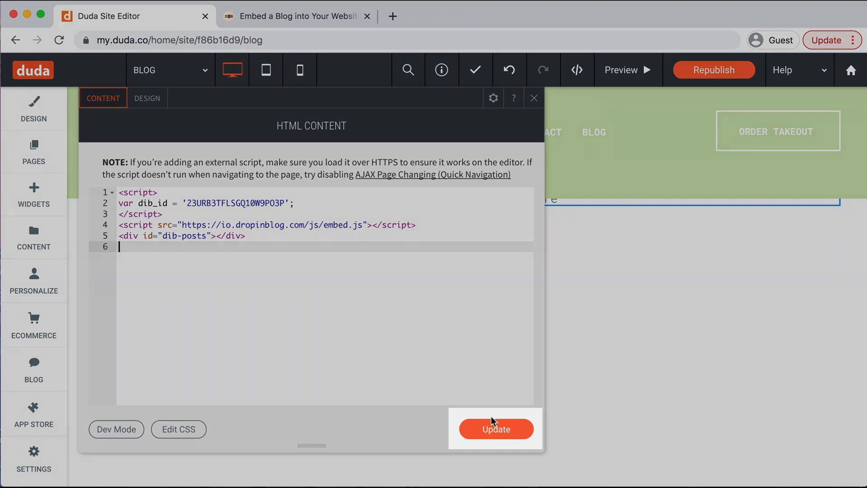
left_click(495, 428)
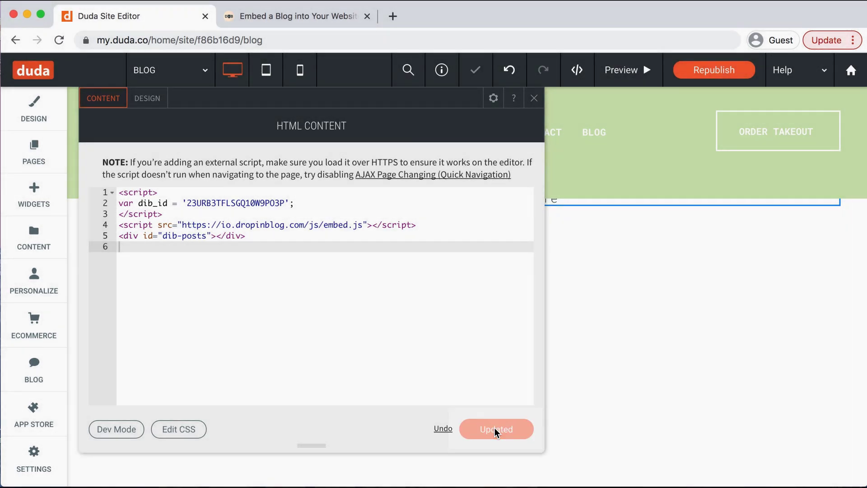
left_click(496, 429)
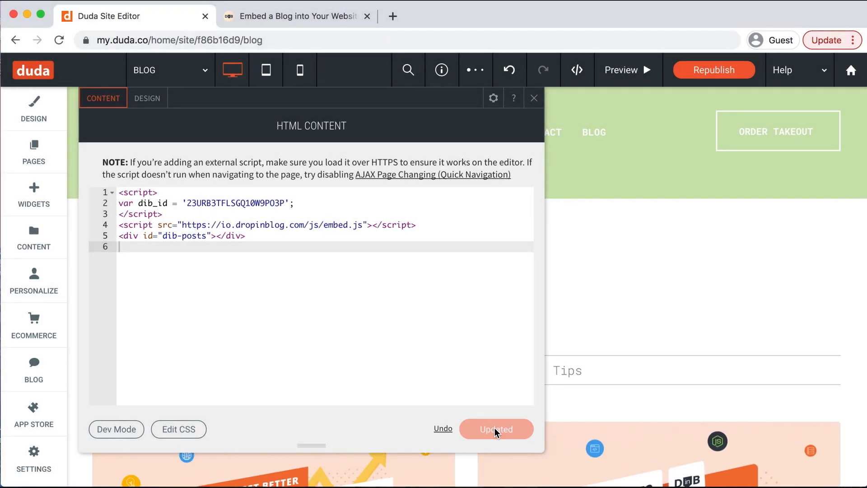
left_click(496, 429)
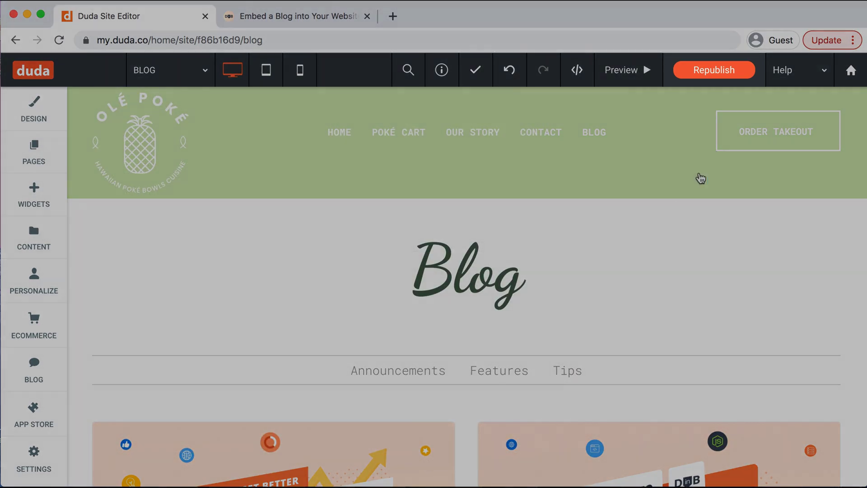
Republish the site, visit the live BLOG page with posts, and select its URL to copy
left_click(713, 69)
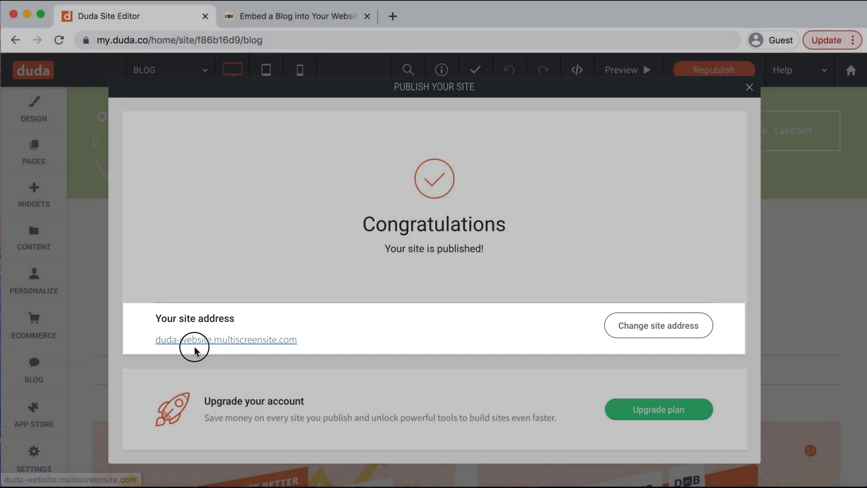
left_click(226, 339)
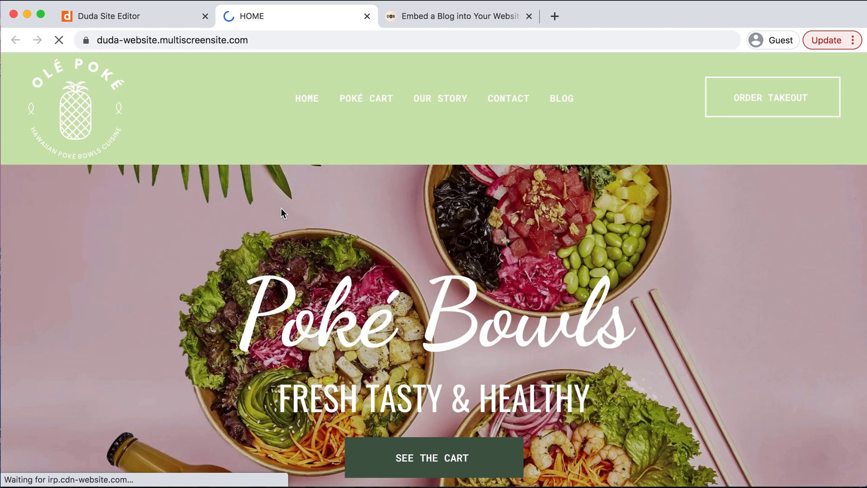
left_click(561, 98)
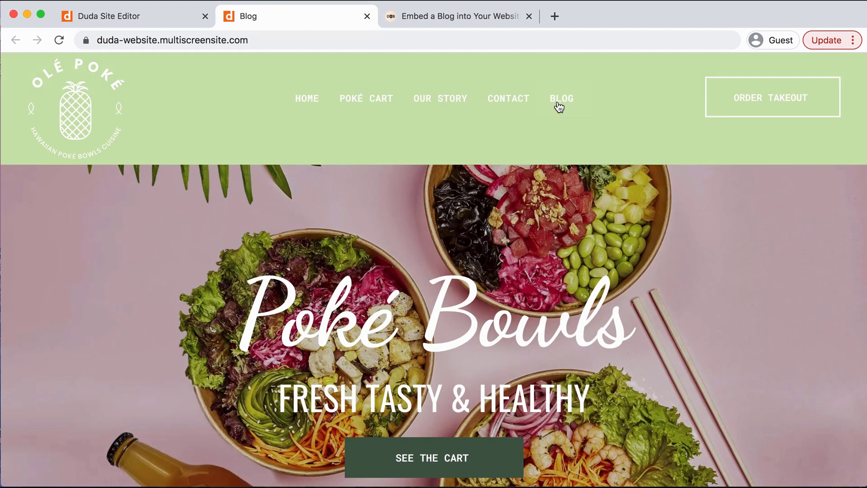
mouse_move(562, 98)
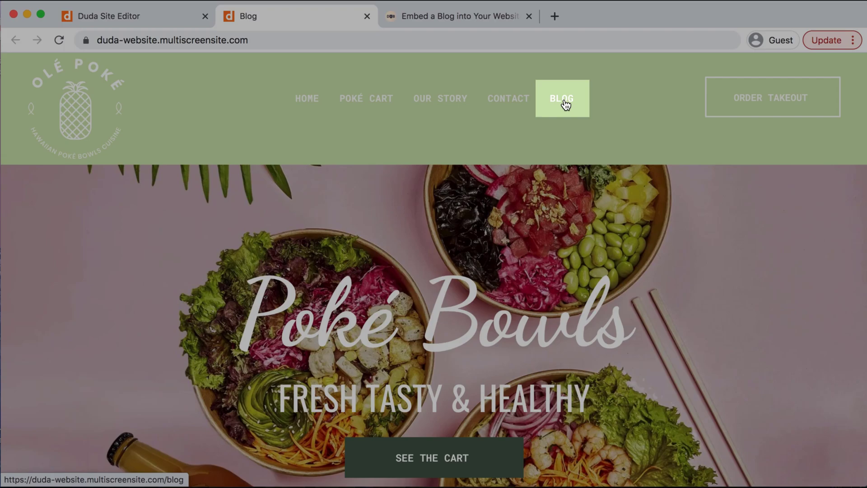
left_click(561, 98)
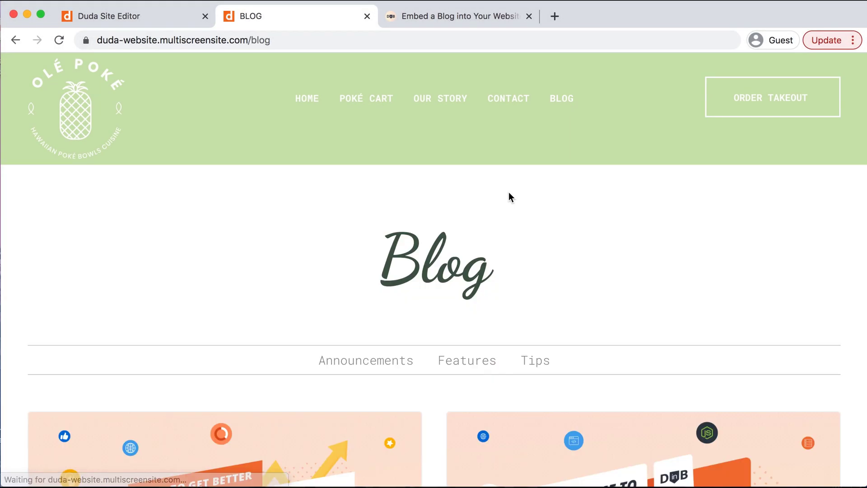
mouse_move(297, 38)
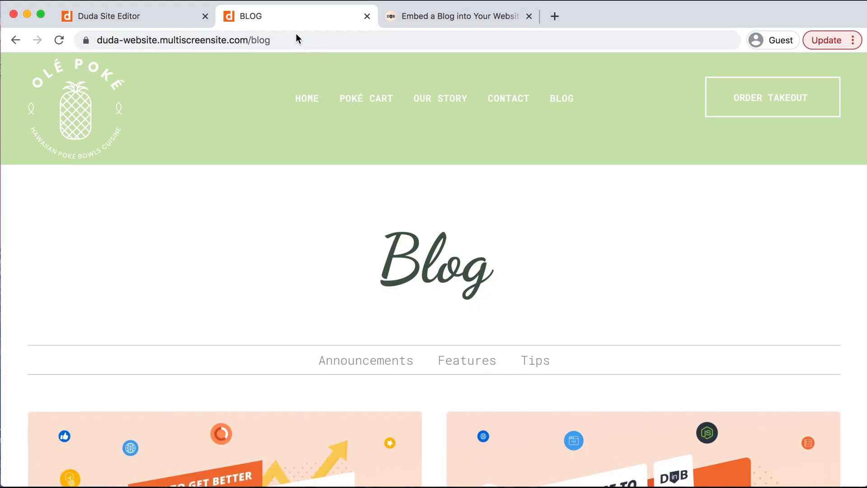
left_click(199, 40)
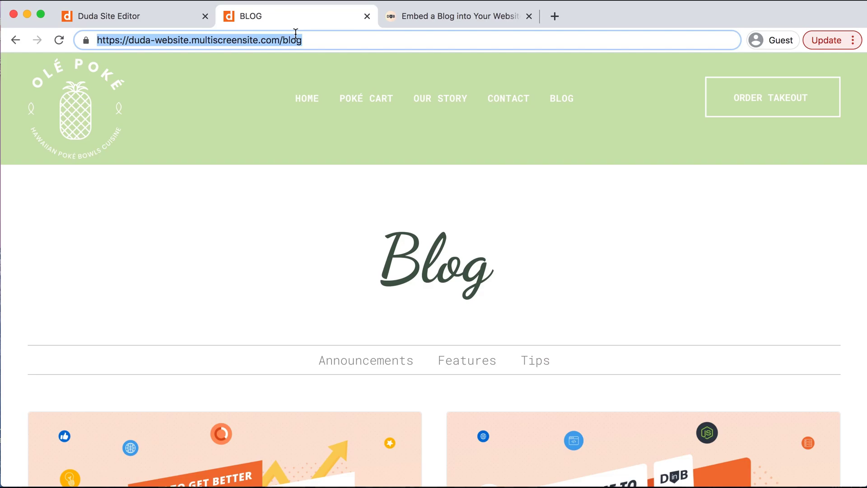
mouse_move(465, 35)
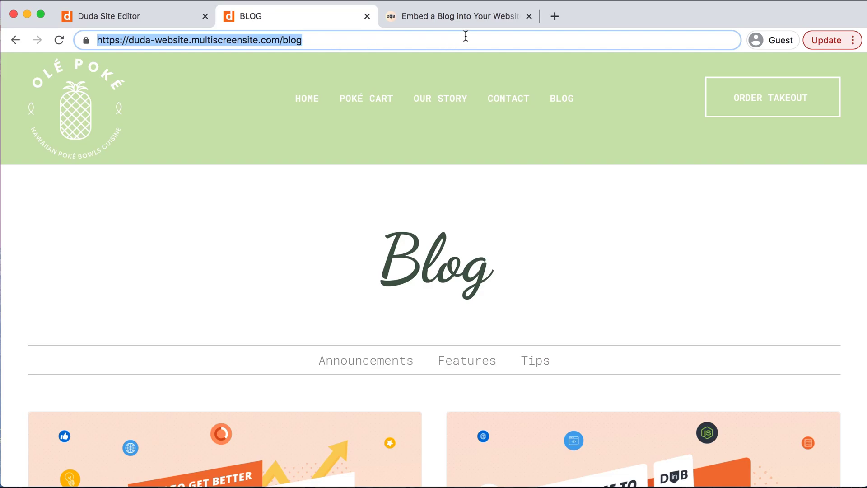
left_click(458, 16)
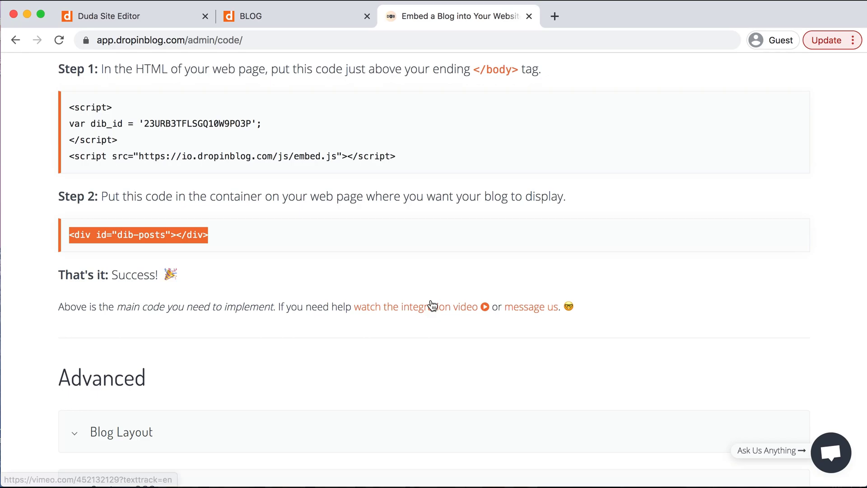
scroll("up", 3)
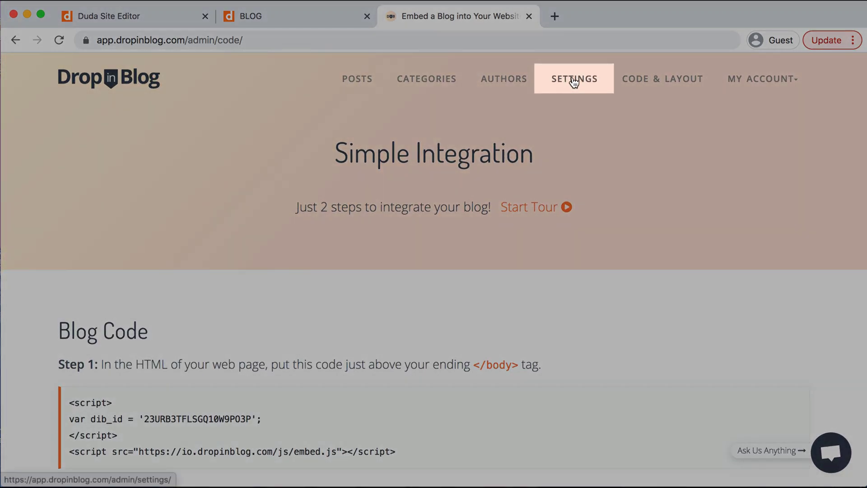
left_click(574, 79)
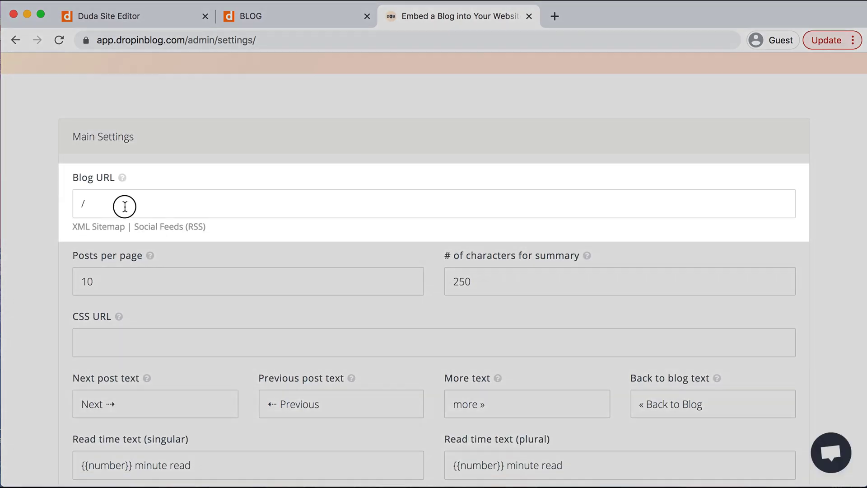
type("https://duda-website.multiscreensite.com/blog")
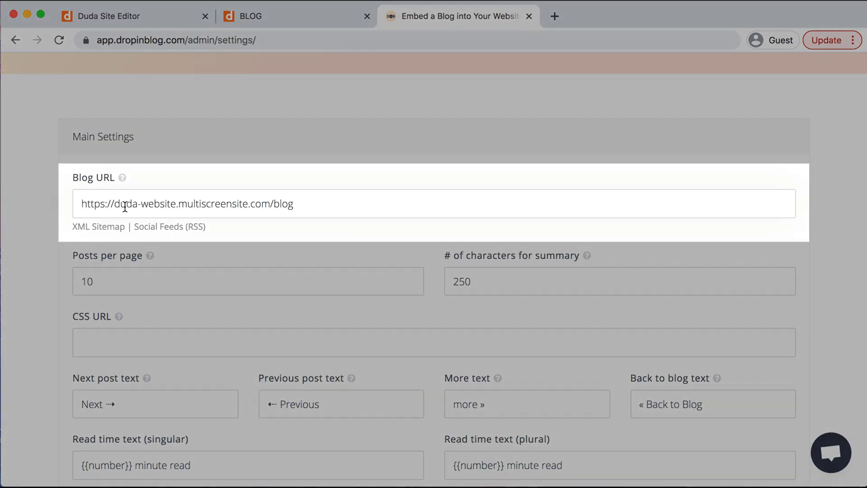
scroll("down", 3)
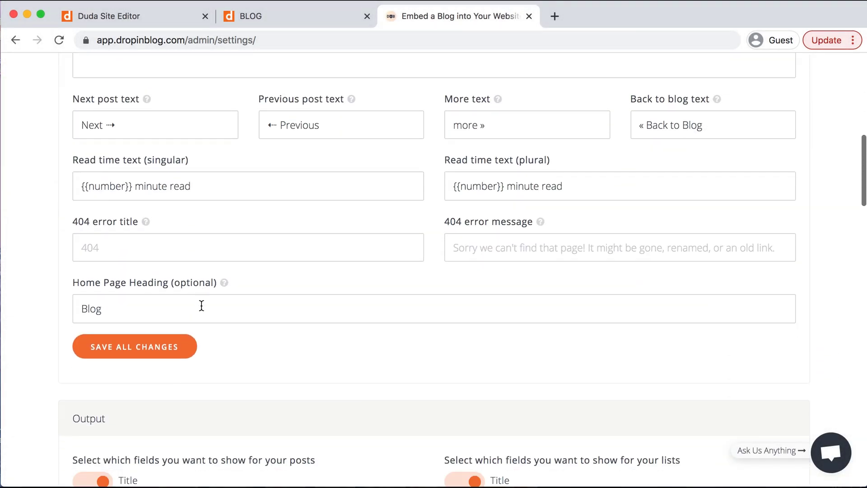
left_click(135, 346)
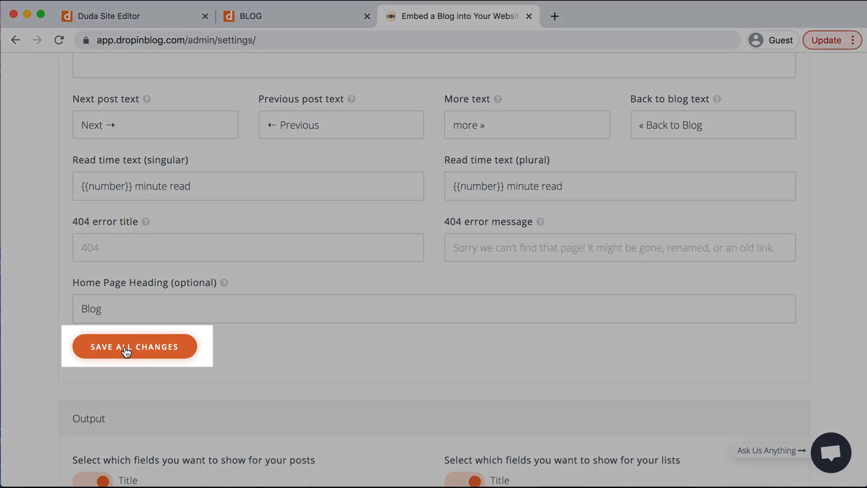
left_click(135, 346)
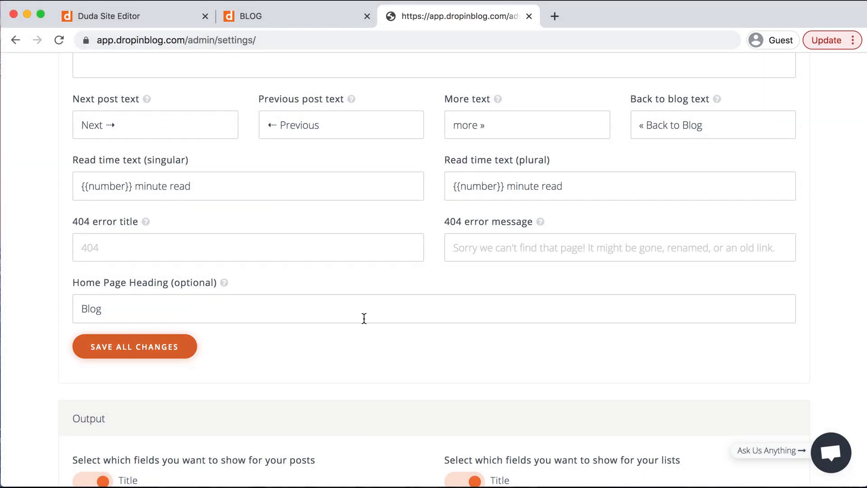
Scroll through the DropInBlog post cards on the live /blog page
left_click(134, 346)
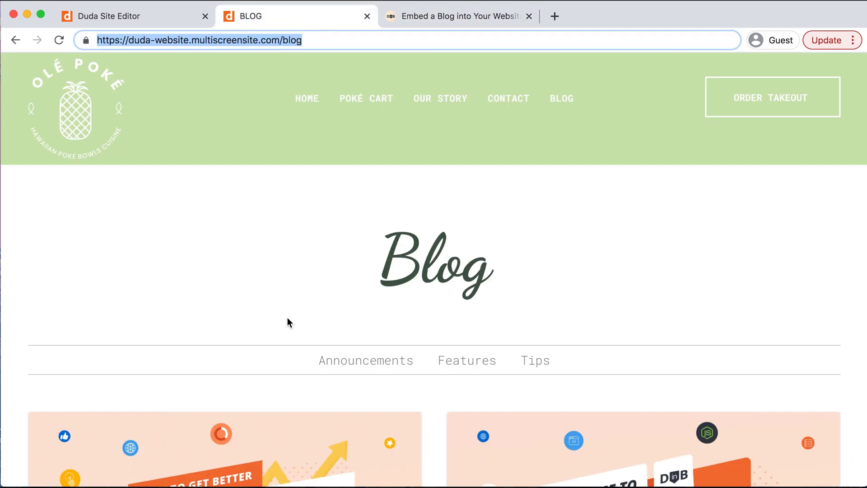
scroll("down", 3)
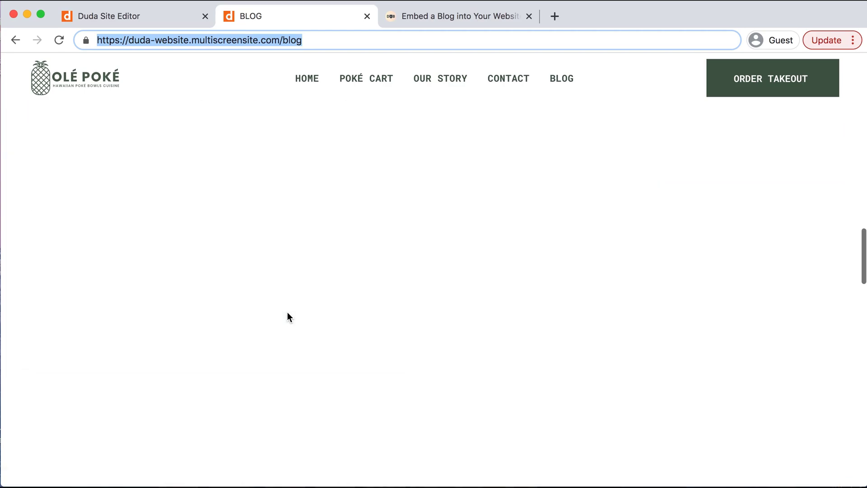
scroll("down", 3)
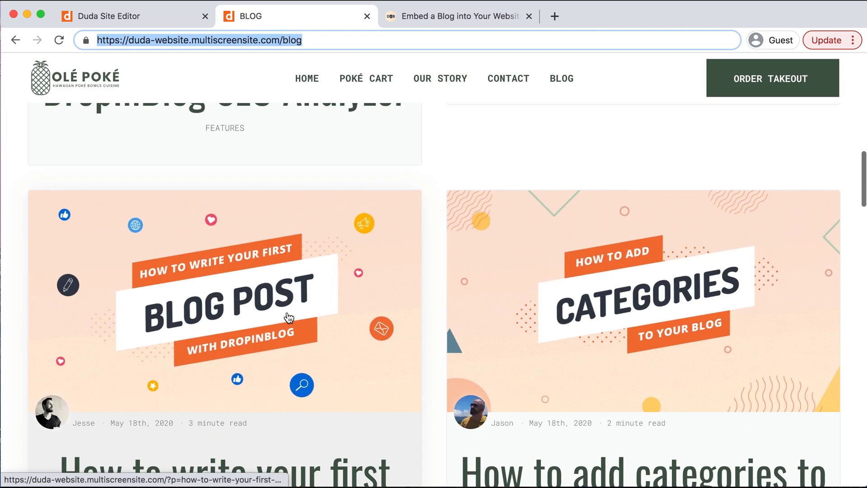
scroll("up", 3)
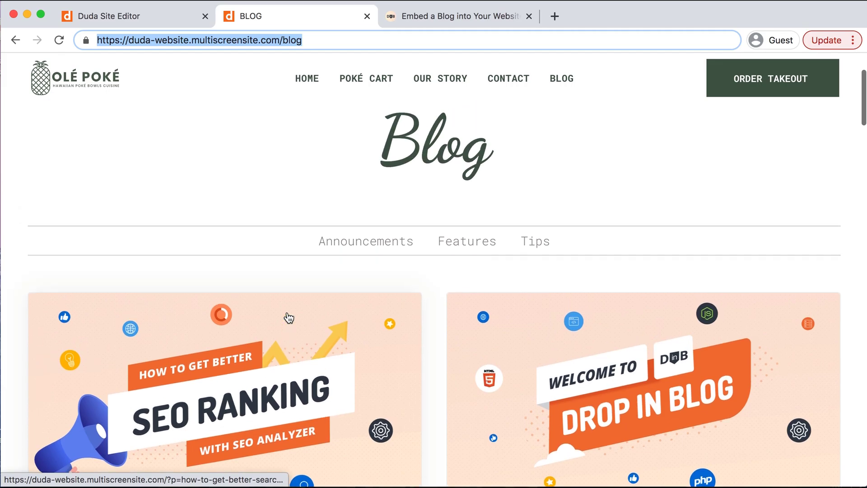